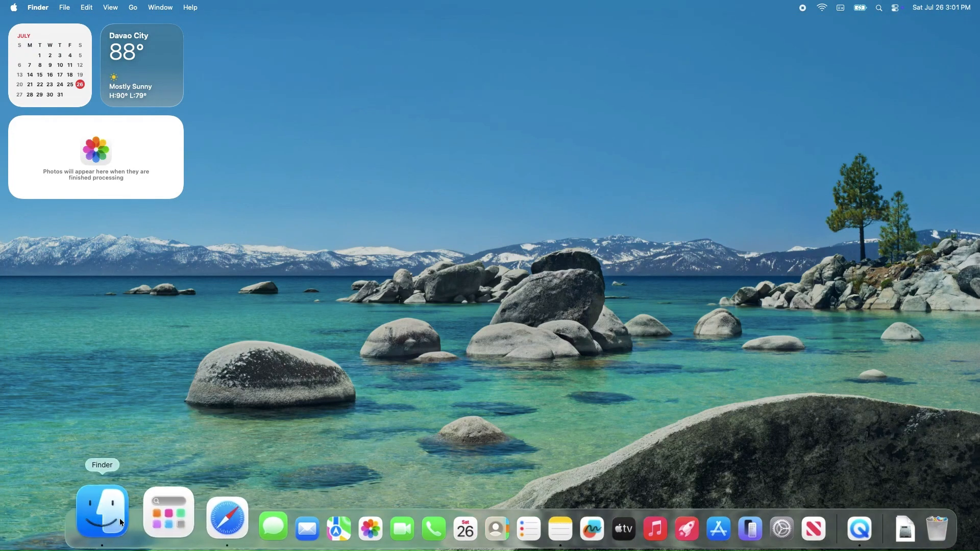
Step: Browse the installed applications via Spotlight's Applications view, then leave an empty Spotlight search on the desktop
{"action": "left_click", "coordinate": [13, 7]}
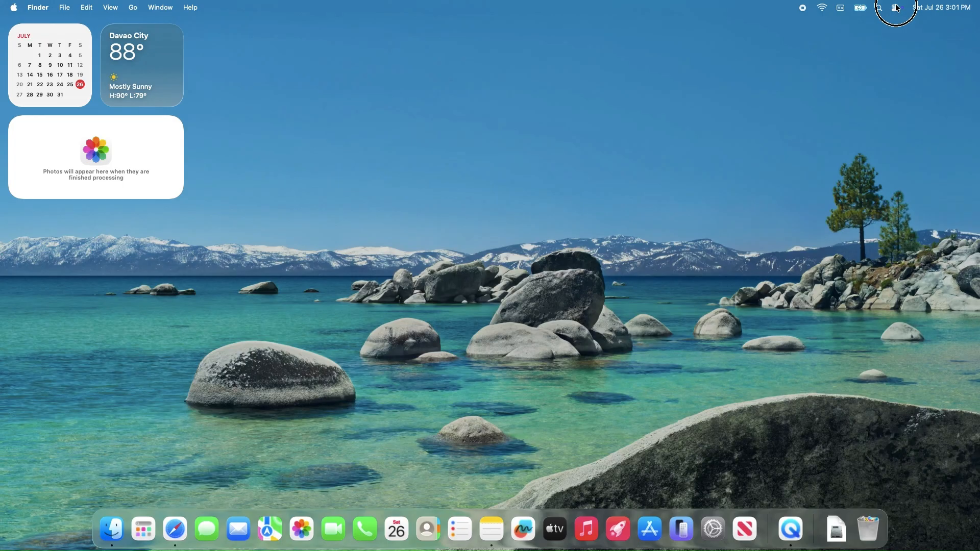
{"action": "left_click", "coordinate": [896, 7]}
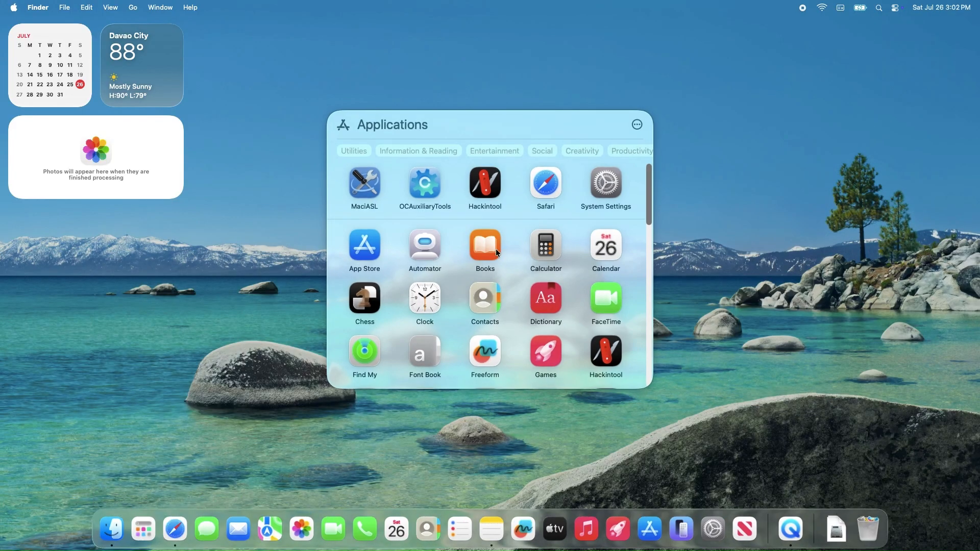
{"action": "left_click", "coordinate": [355, 151]}
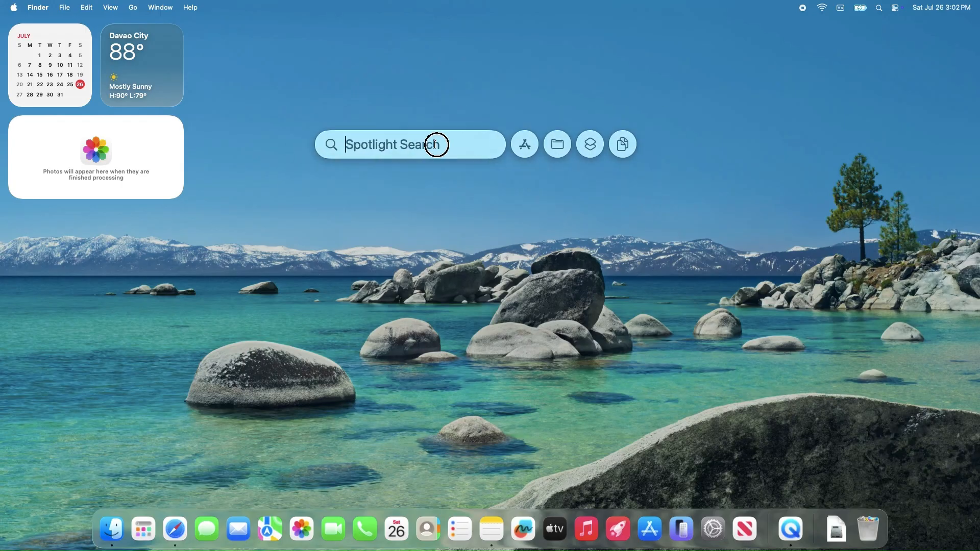
{"action": "left_click", "coordinate": [174, 529]}
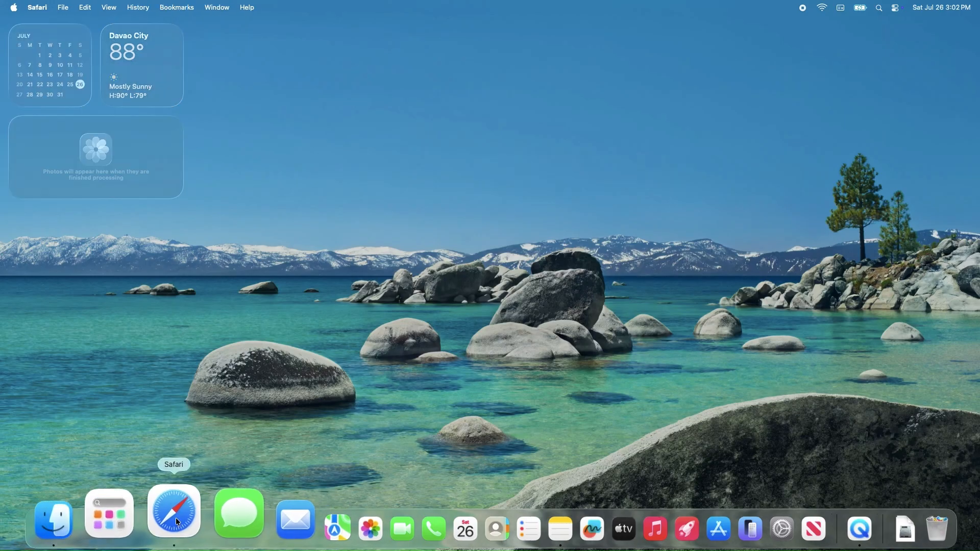
Step: Launch Reminders, choose Not Now on the iCloud Syncing prompt, and minimize its window
{"action": "left_click", "coordinate": [173, 513]}
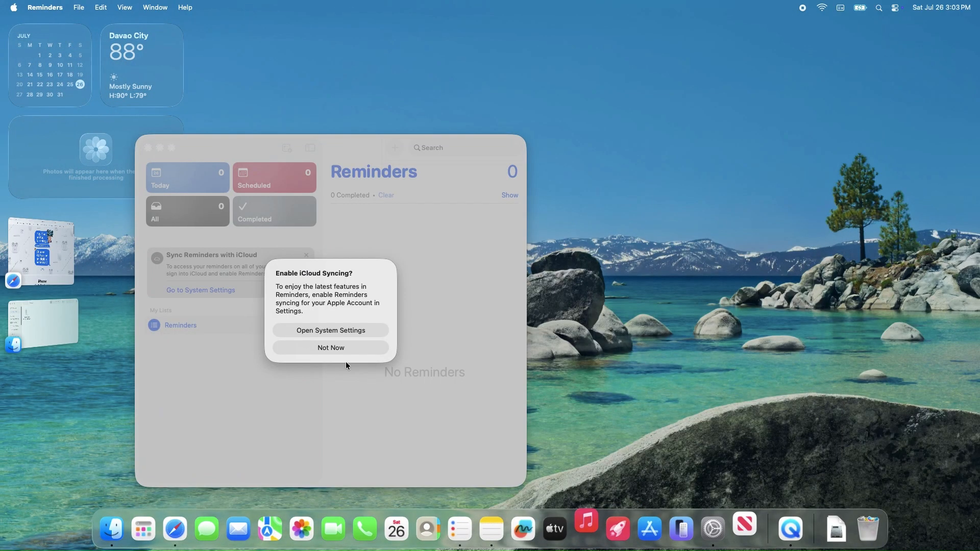
{"action": "left_click", "coordinate": [330, 348]}
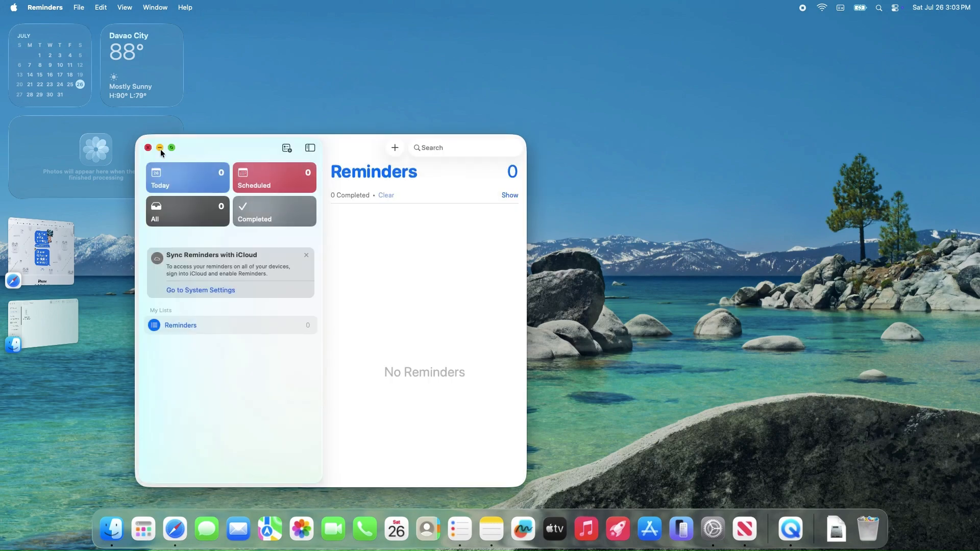
{"action": "left_click", "coordinate": [160, 148]}
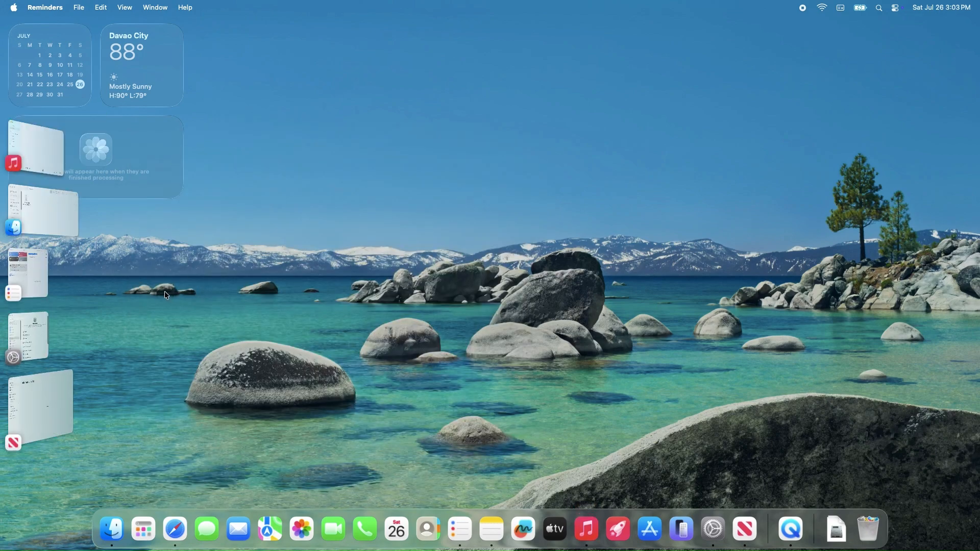